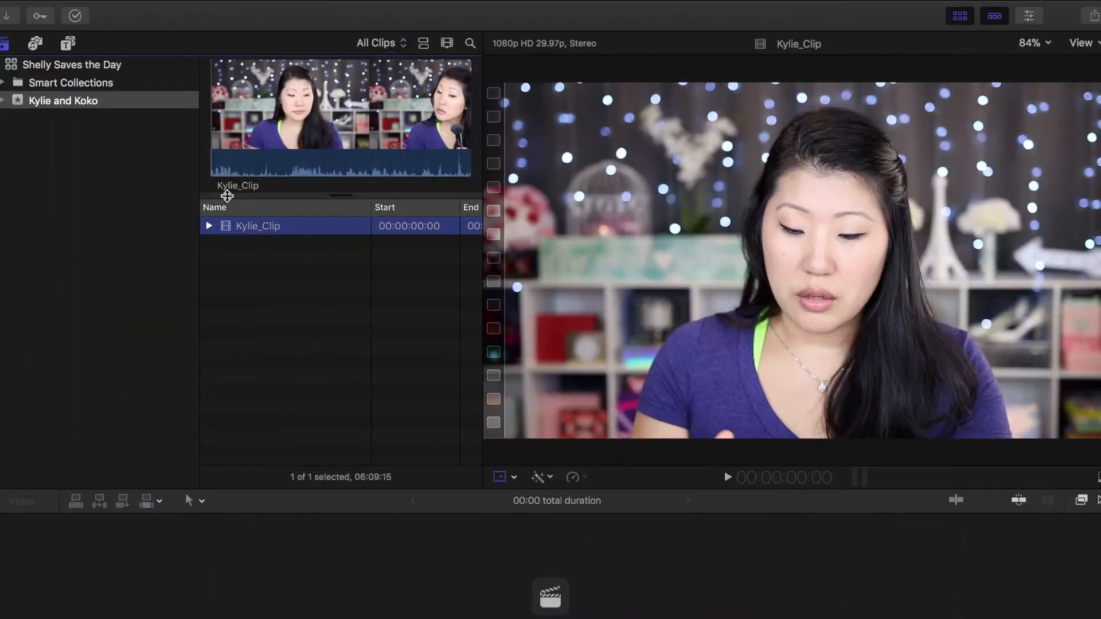
Step: Create a new event named Instagram Example with an empty Untitled Project in the library
{"action": "left_click", "coordinate": [120, 10]}
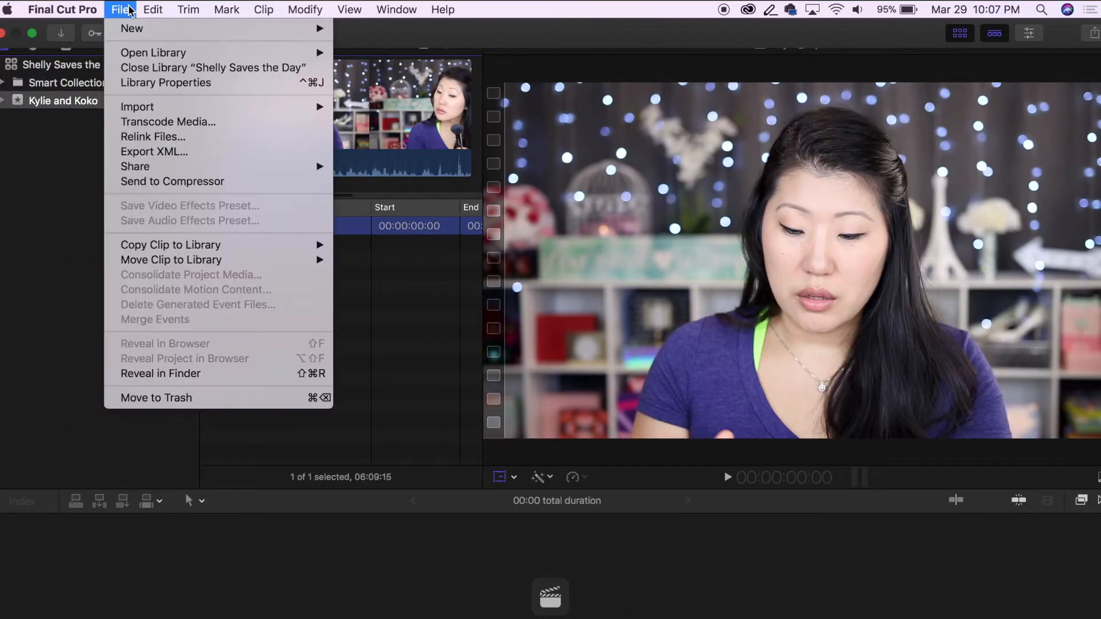
{"action": "mouse_move", "coordinate": [132, 29]}
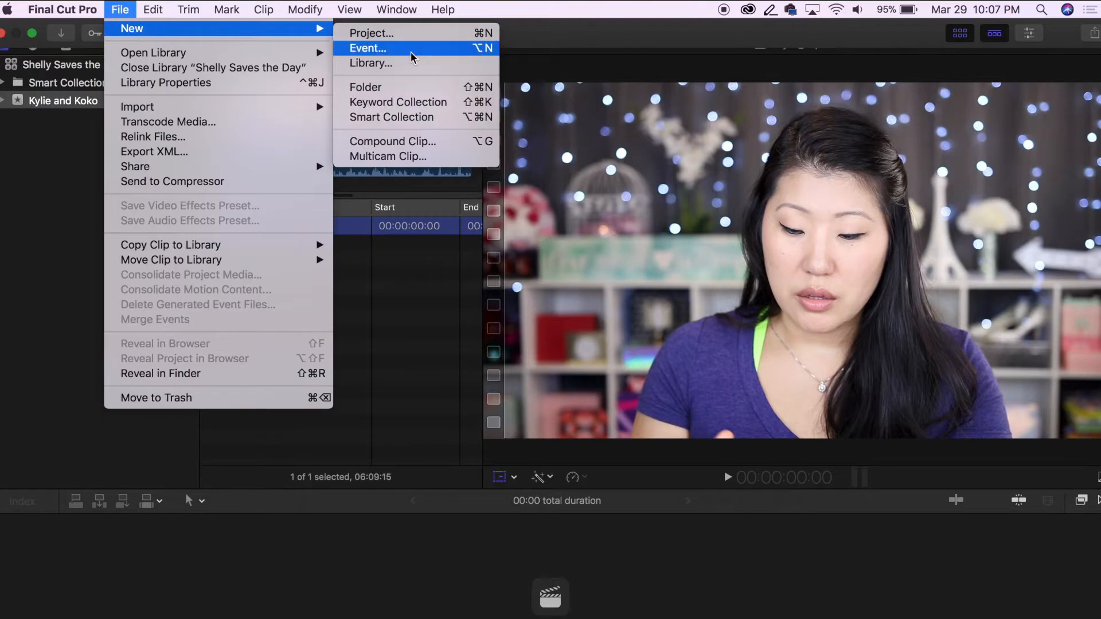
{"action": "left_click", "coordinate": [367, 48]}
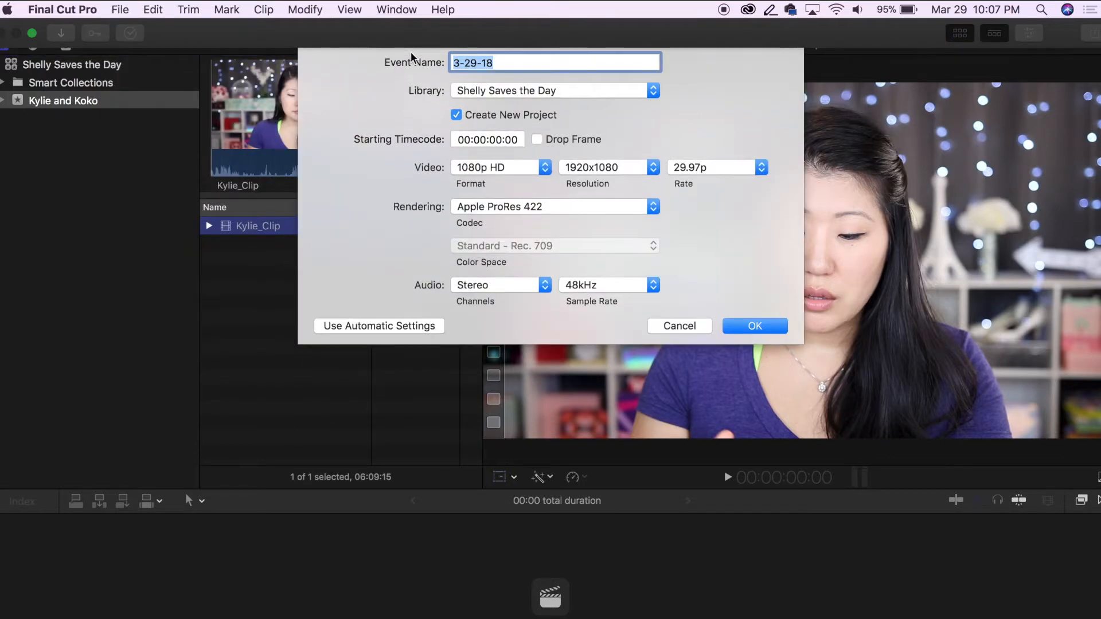
{"action": "left_click", "coordinate": [754, 326]}
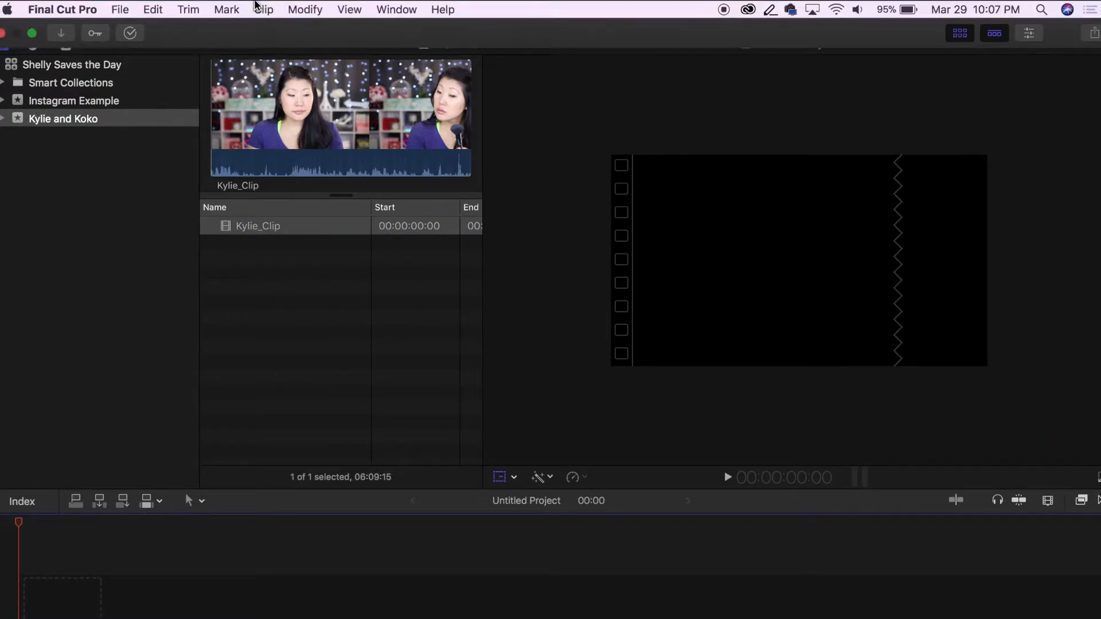
Step: Create a custom-format project named Square at 1080x1080 in the Kylie and Koko event
{"action": "left_click", "coordinate": [119, 9]}
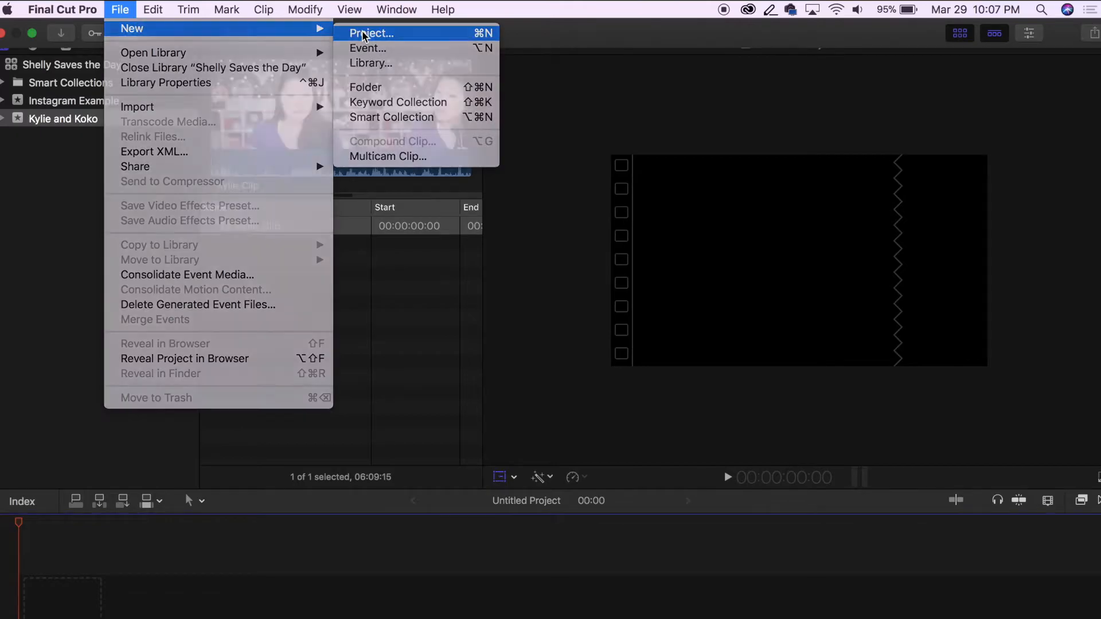
{"action": "left_click", "coordinate": [371, 33]}
{"action": "type", "text": "Square"}
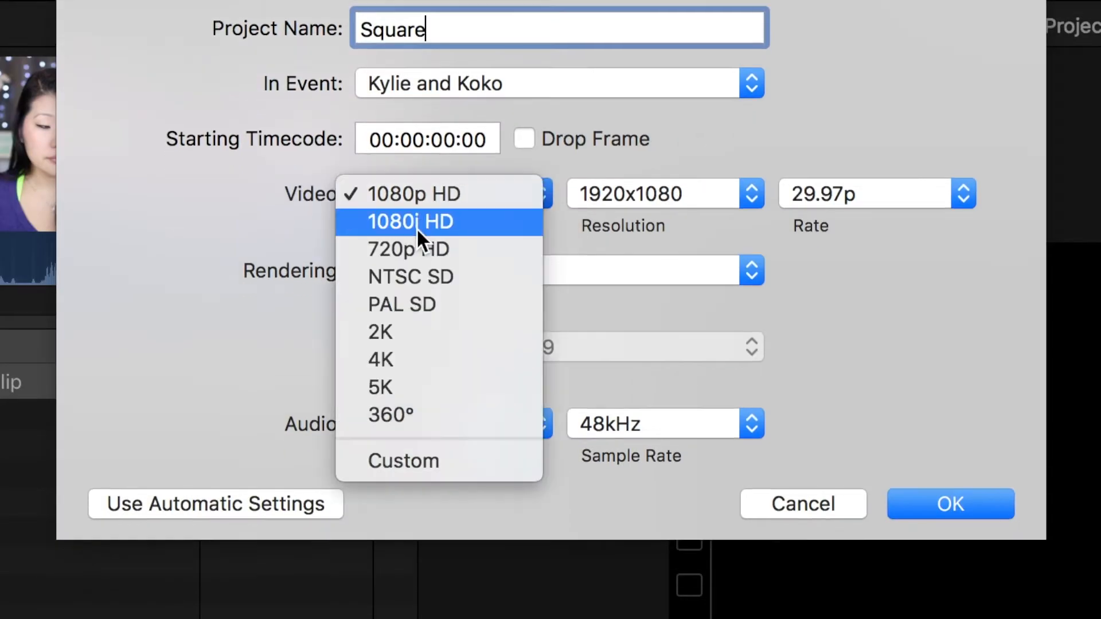
{"action": "left_click", "coordinate": [402, 461]}
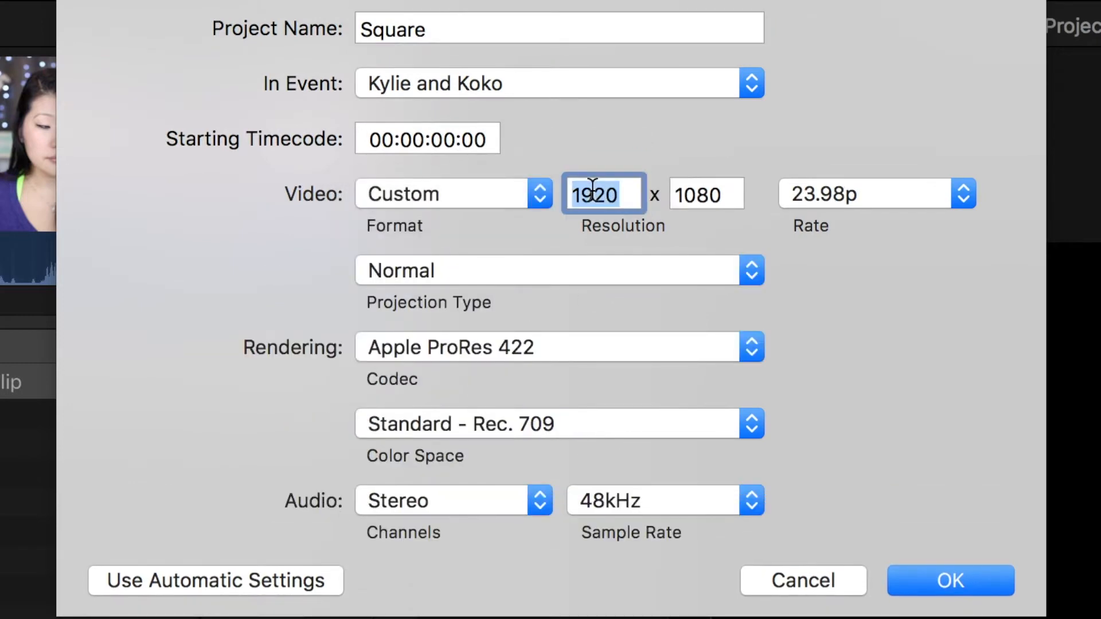
{"action": "type", "text": "1080"}
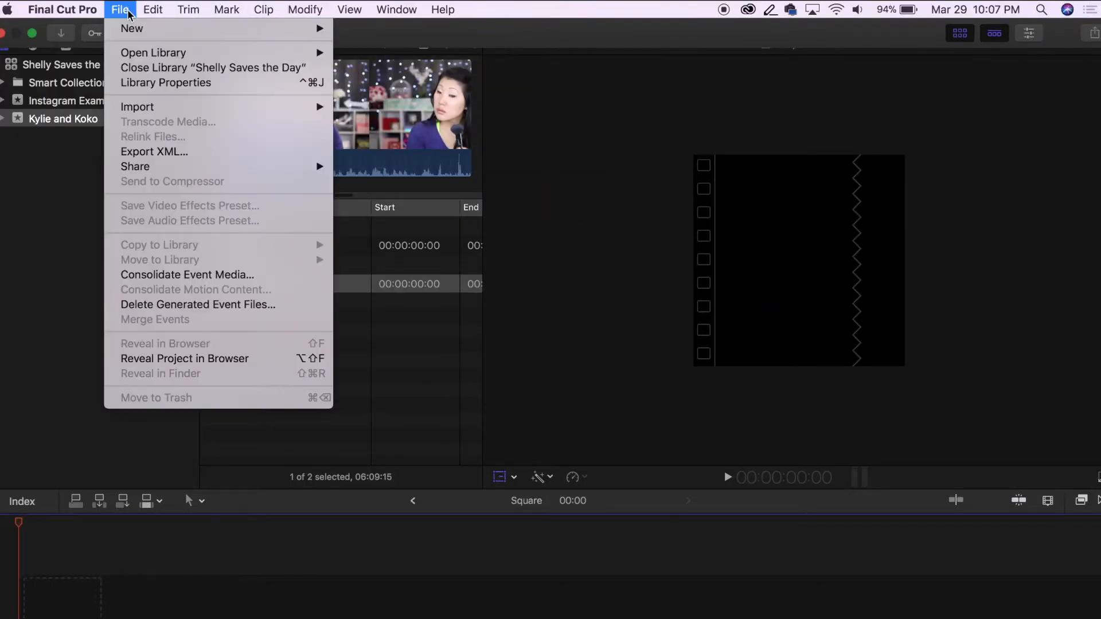
{"action": "mouse_move", "coordinate": [131, 28]}
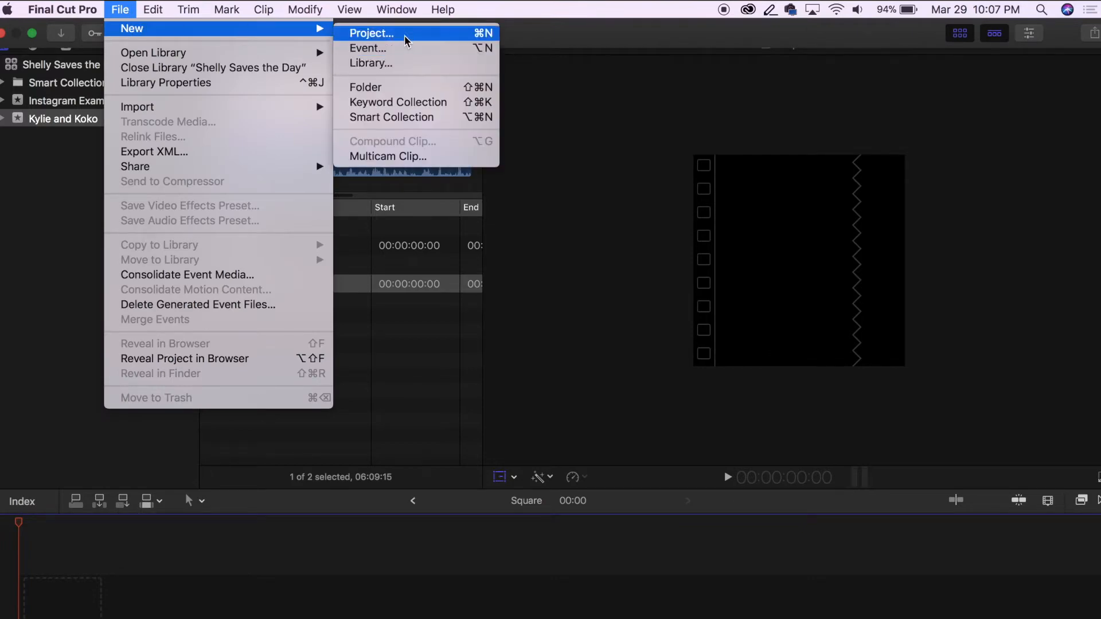
Step: Create a second custom project named Tall at 1080x1350 beside Square
{"action": "left_click", "coordinate": [371, 34]}
{"action": "type", "text": "1"}
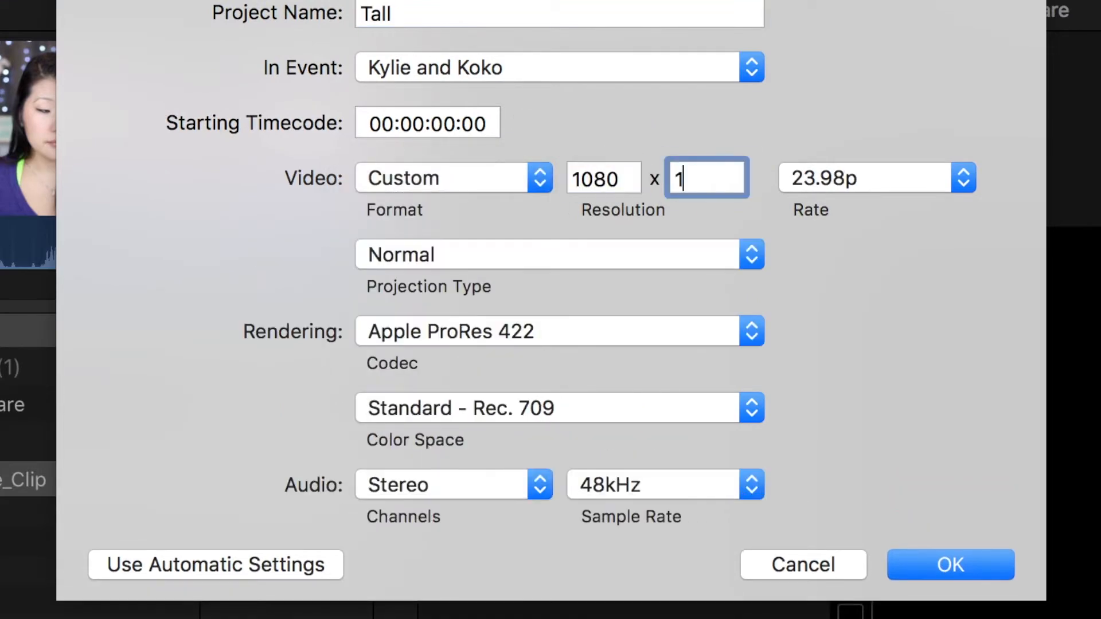
{"action": "left_click", "coordinate": [949, 564]}
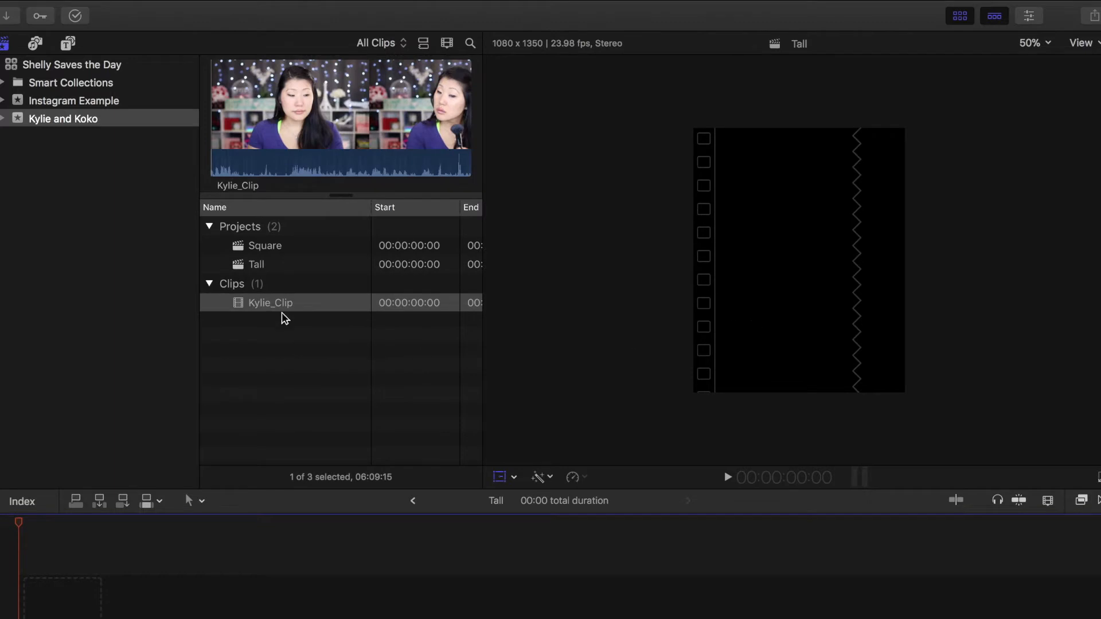
Step: Add Kylie_Clip to the Square timeline and set its Transform Scale (All) to 175%
{"action": "left_click", "coordinate": [265, 246]}
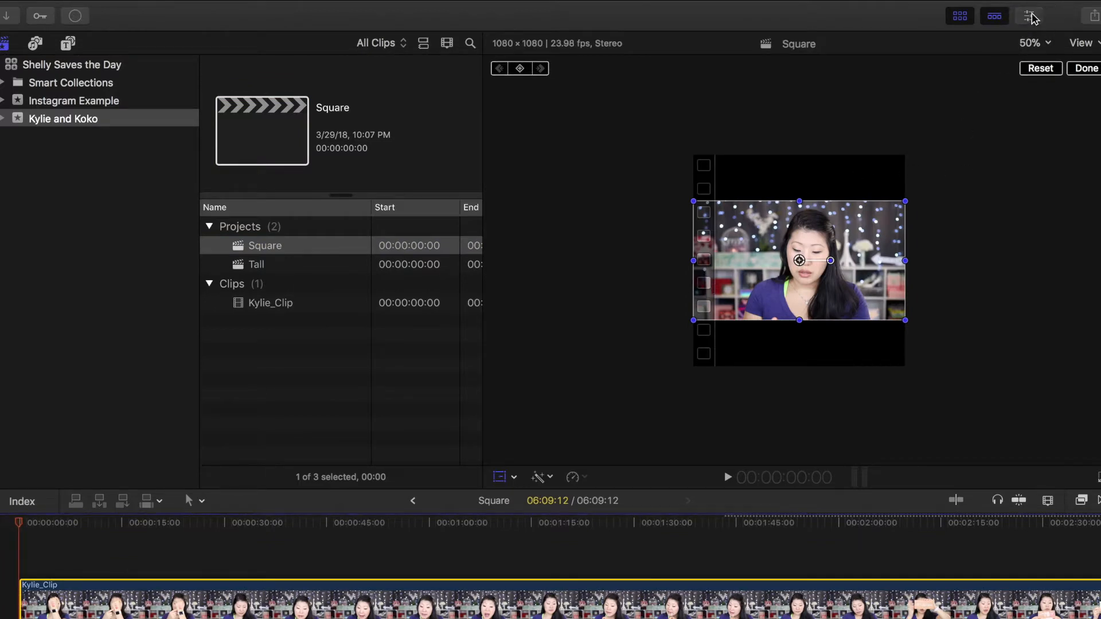
{"action": "left_click", "coordinate": [1030, 15]}
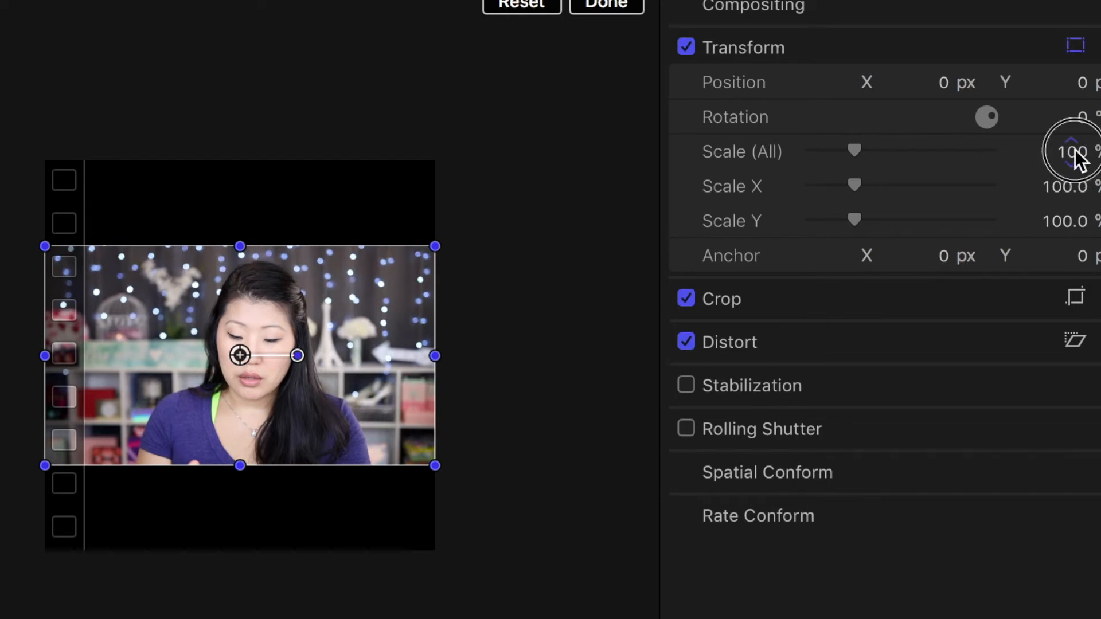
{"action": "left_click", "coordinate": [1068, 151]}
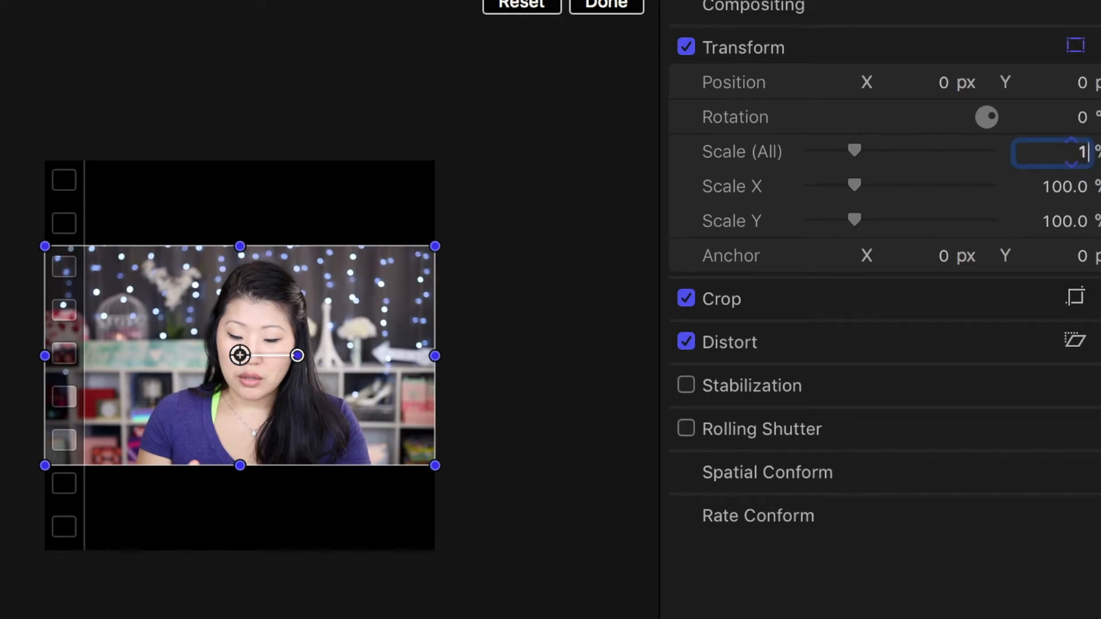
{"action": "type", "text": "175"}
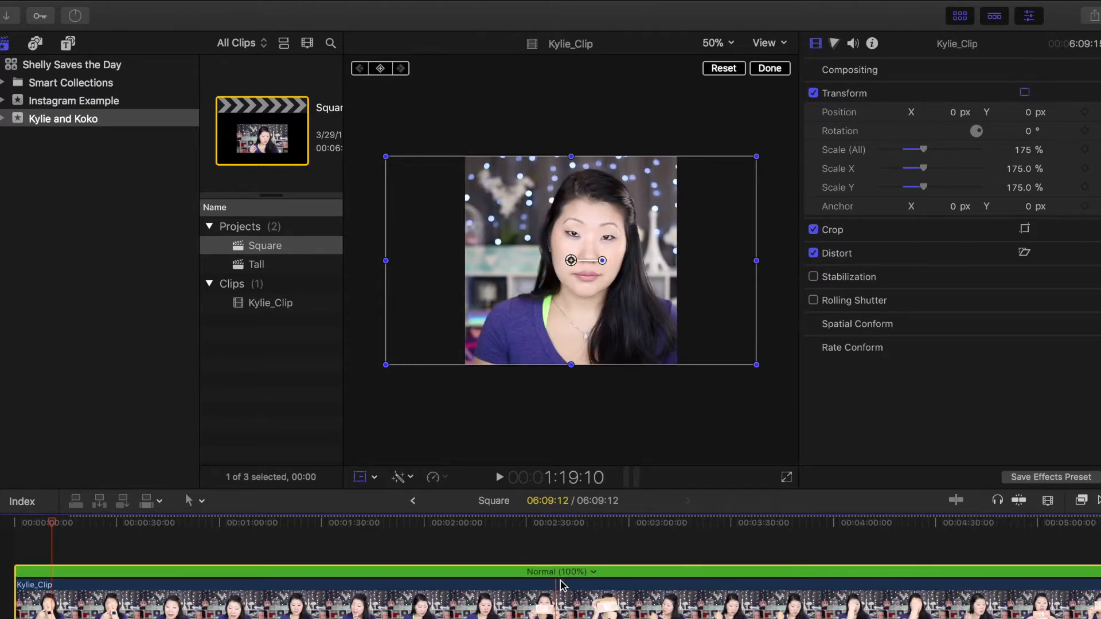
Step: Retime Kylie_Clip Fast to 1264%, shortening it to about 29 seconds, shifted slightly left
{"action": "left_click_drag", "start_coordinate": [562, 571], "coordinate": [832, 571]}
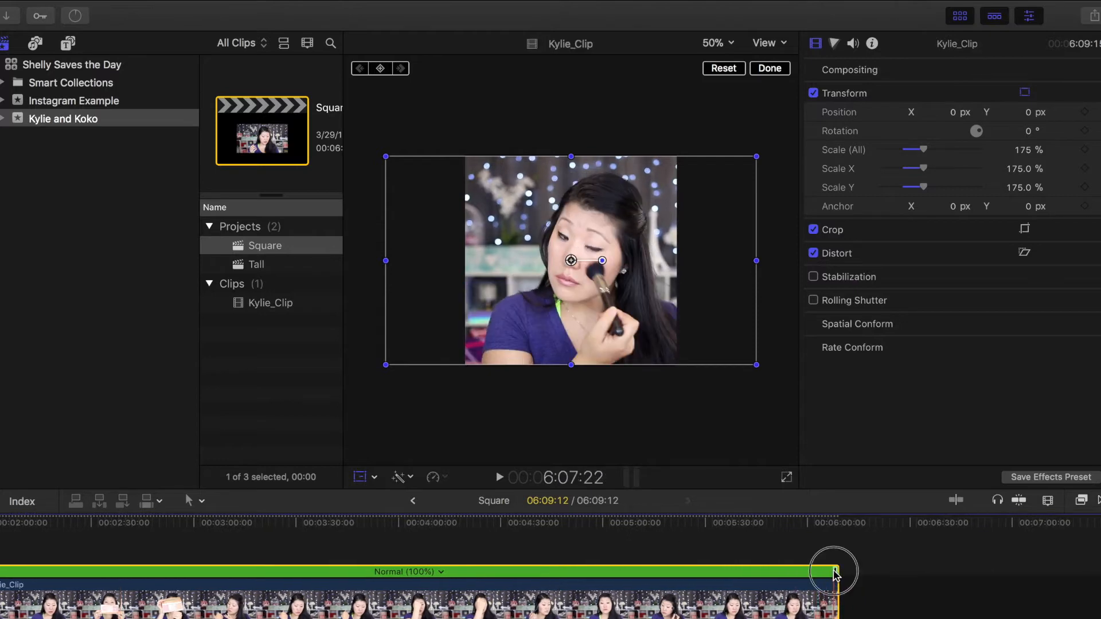
{"action": "left_click_drag", "start_coordinate": [834, 571], "coordinate": [112, 562]}
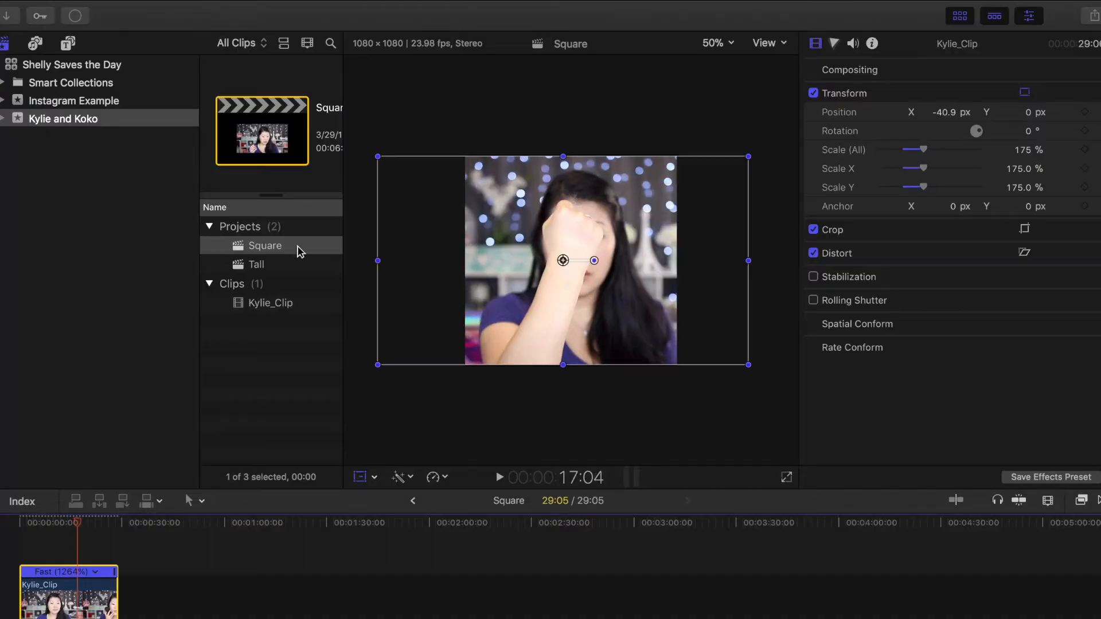
Step: Add Kylie_Clip to Tall, scale it to 225%, shift it sideways and speed it to 1714%
{"action": "left_click", "coordinate": [255, 264]}
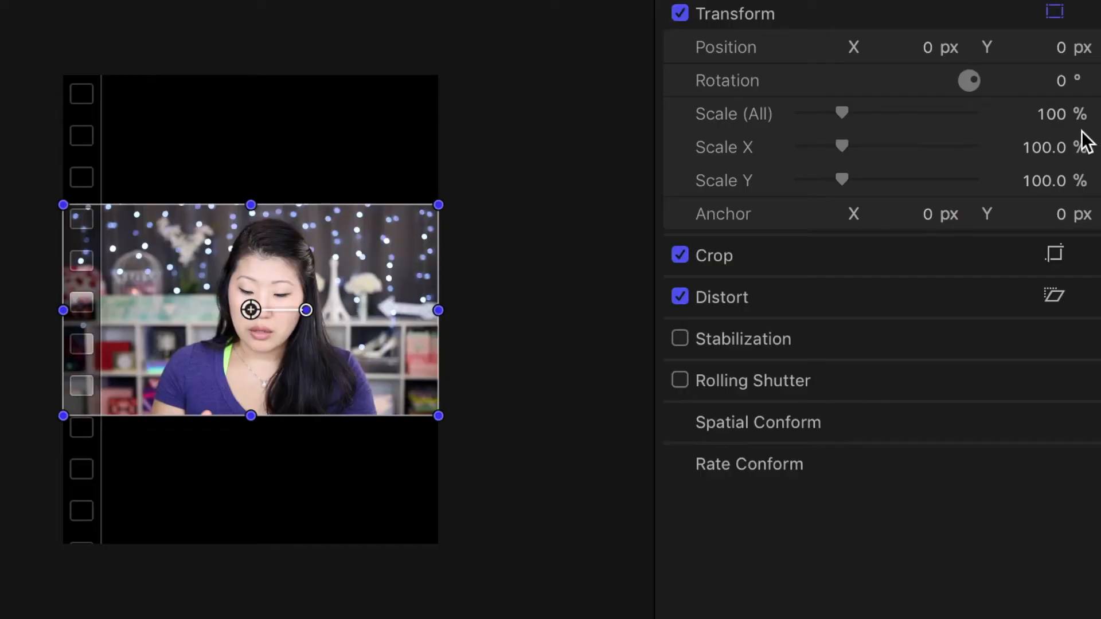
{"action": "double_click", "coordinate": [1052, 114]}
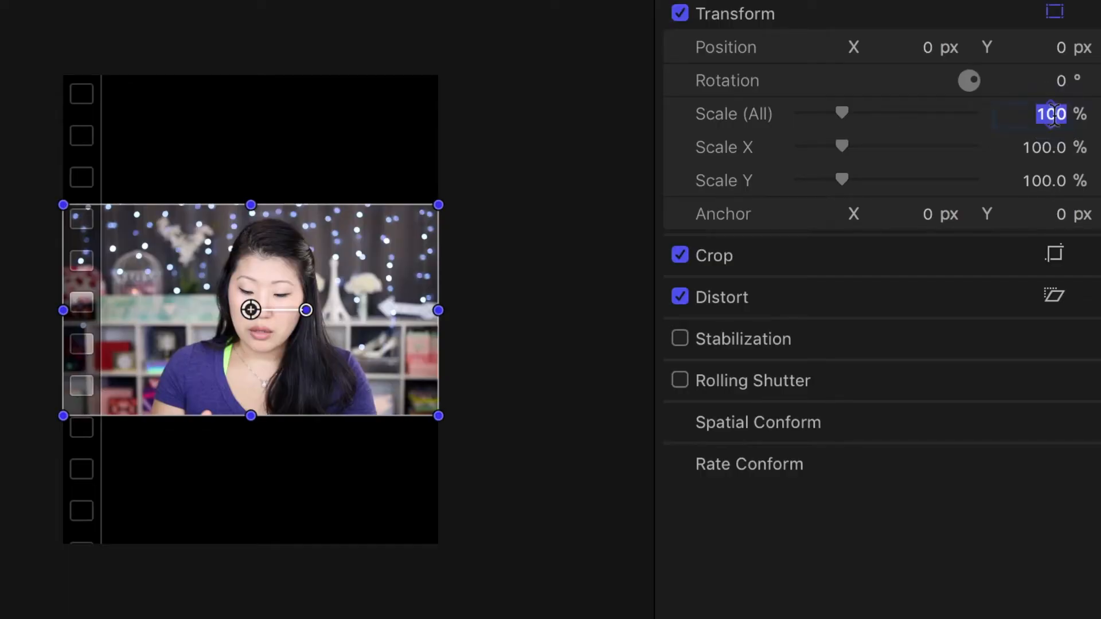
{"action": "type", "text": "225"}
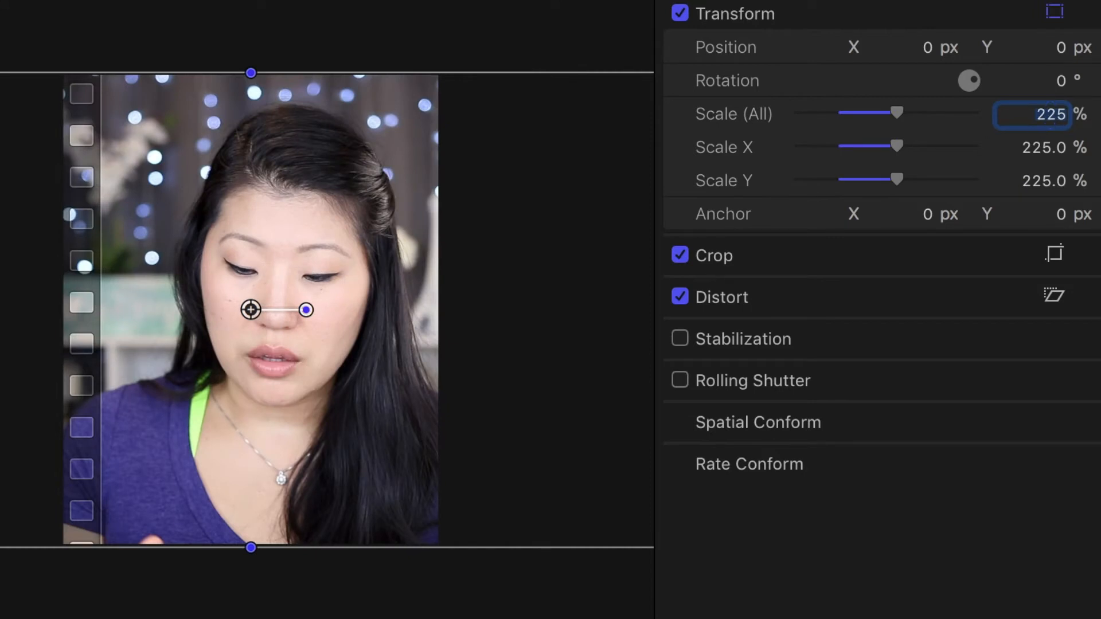
{"action": "left_click_drag", "start_coordinate": [251, 311], "coordinate": [226, 311]}
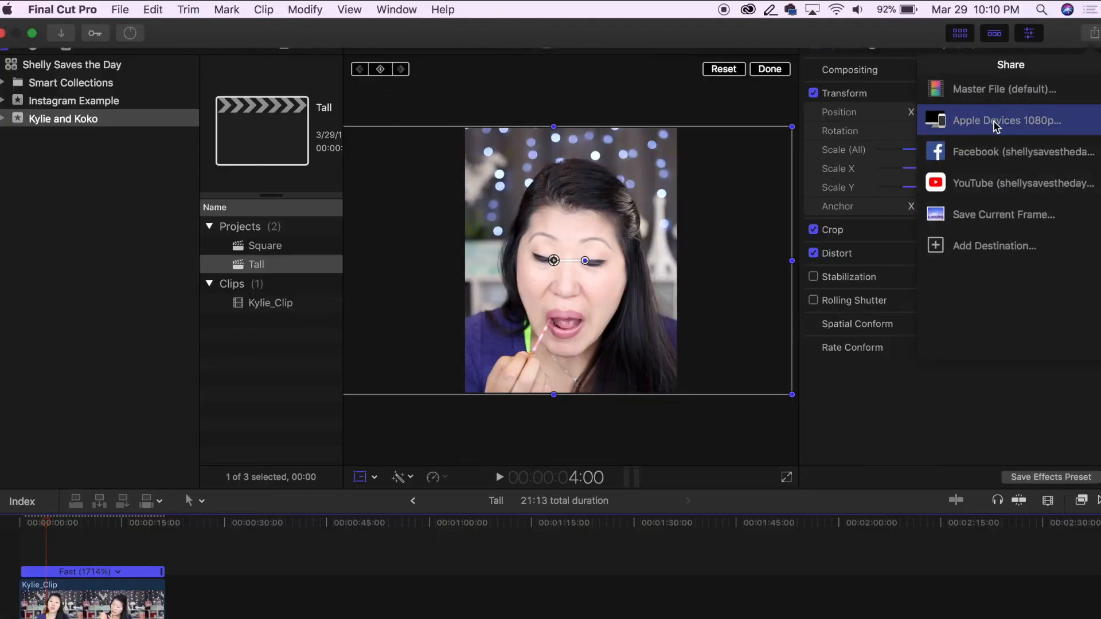
Step: Share Tall and Square as Apple Devices 1080p files and check export progress in Background Tasks
{"action": "left_click", "coordinate": [1009, 120]}
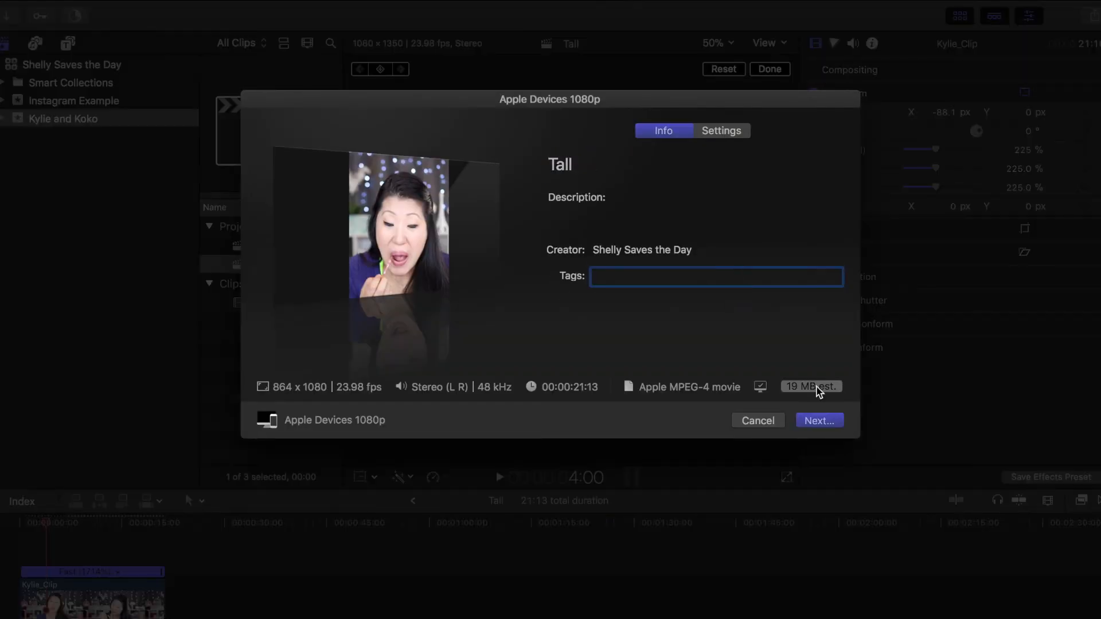
{"action": "left_click", "coordinate": [758, 419]}
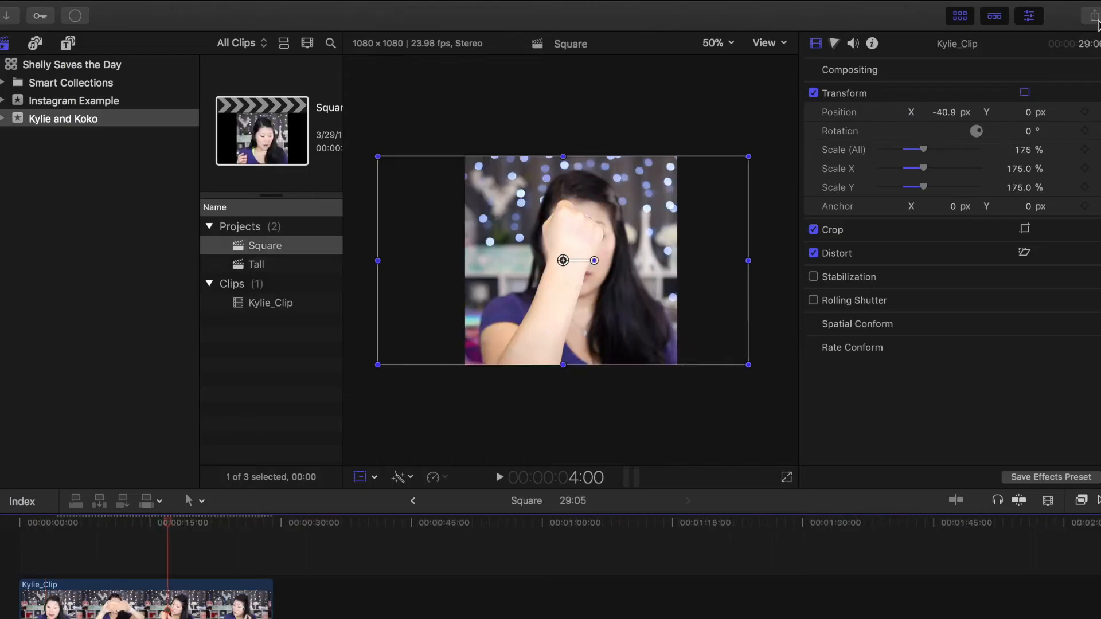
{"action": "left_click", "coordinate": [1090, 15]}
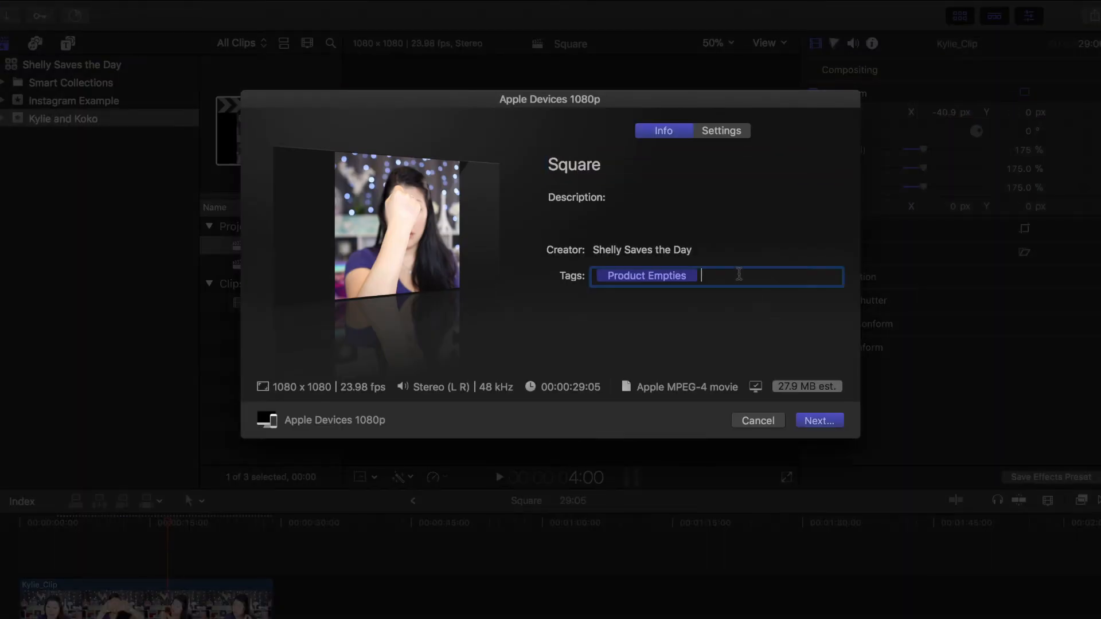
{"action": "left_click", "coordinate": [757, 420]}
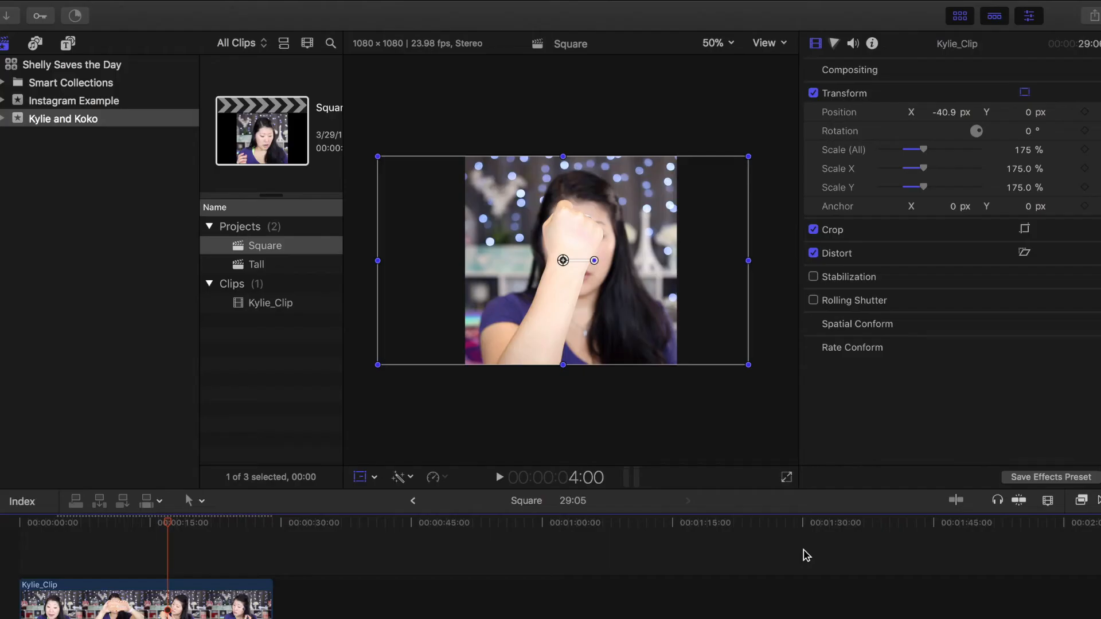
{"action": "left_click", "coordinate": [74, 15]}
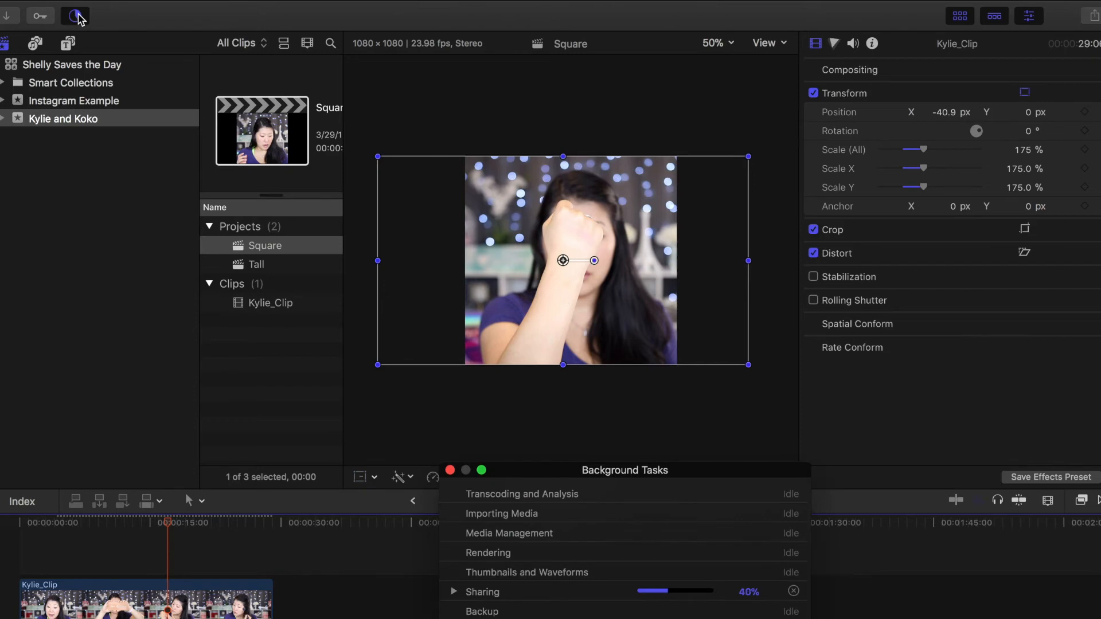